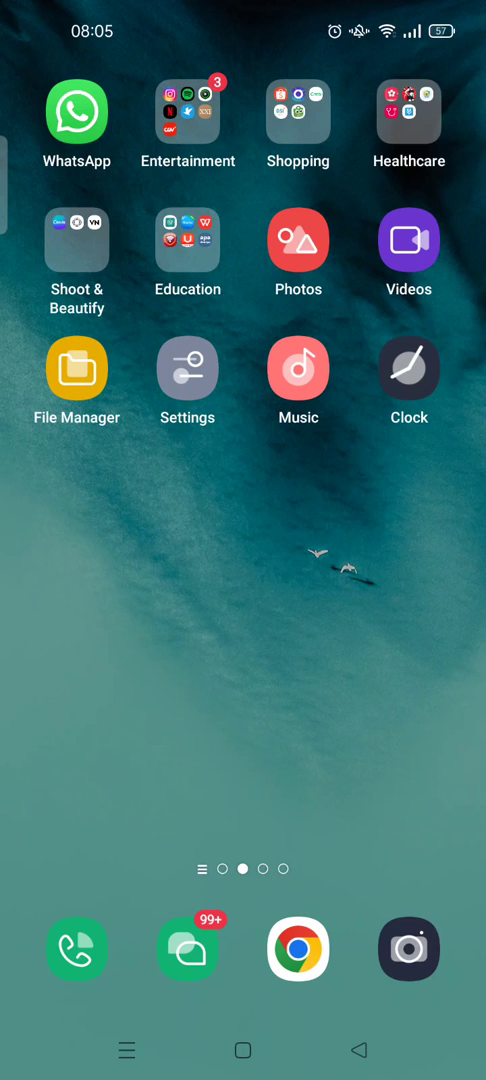
Launch WPS Office from the home screen and dismiss the opening advertisement.
left_click(188, 242)
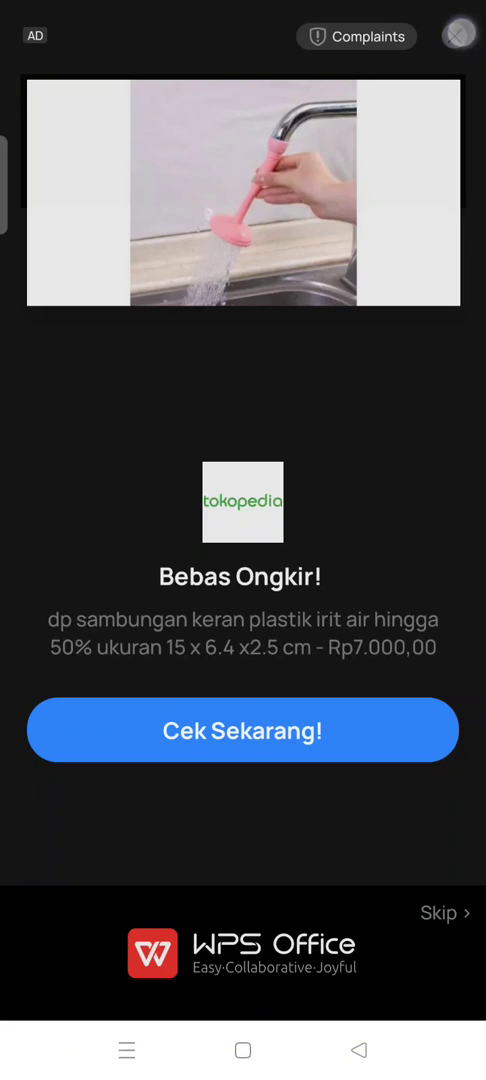
left_click(444, 912)
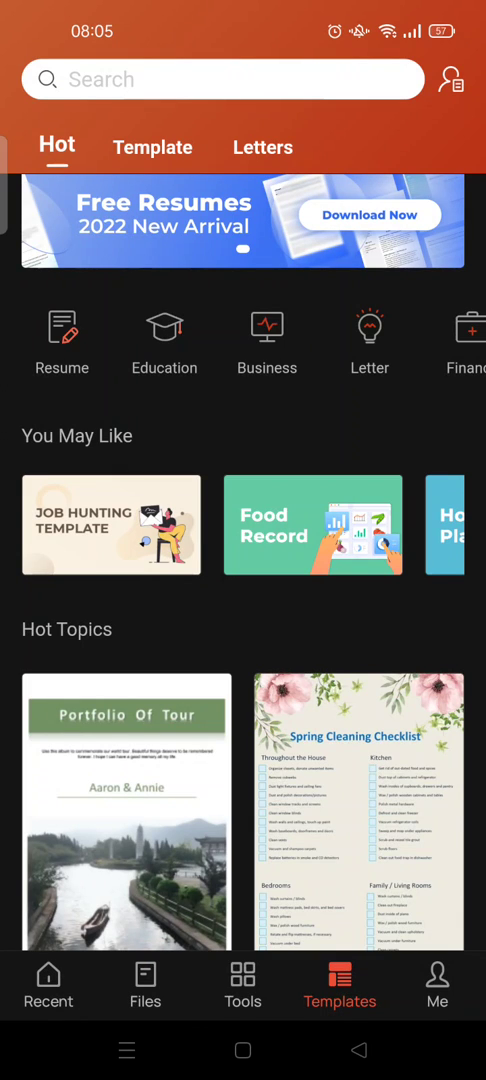
Search the templates for 'cover letter' via the 'co' suggestion from the Recent tab.
left_click(48, 986)
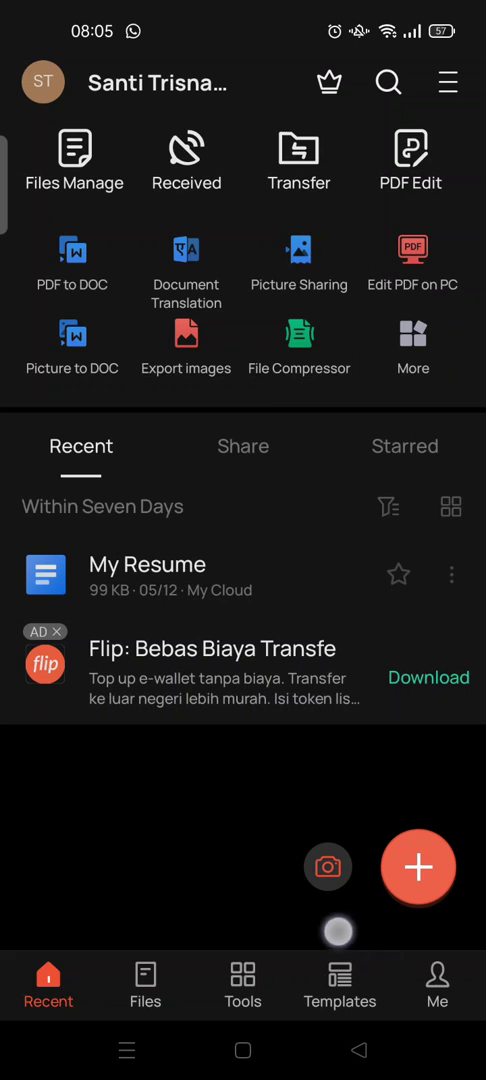
left_click(338, 984)
type("C")
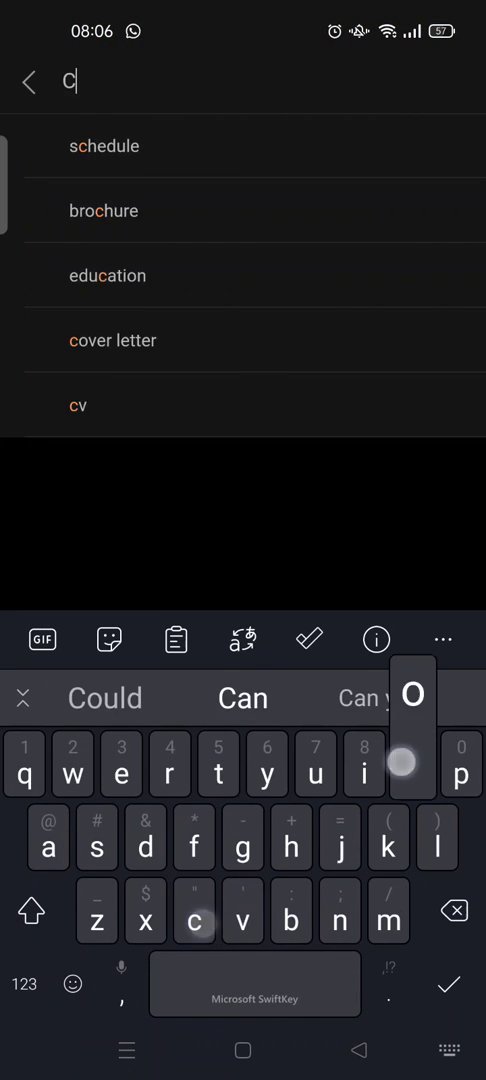
left_click(112, 340)
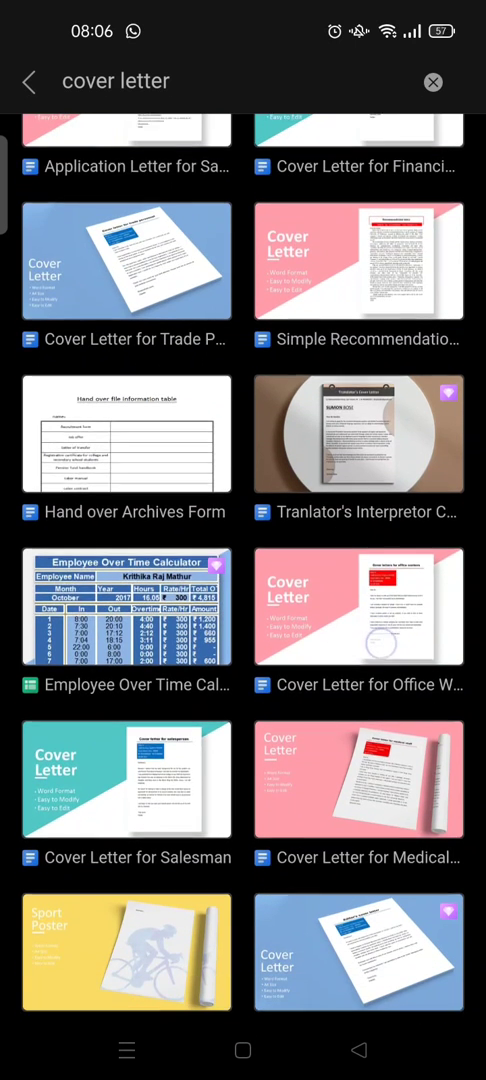
Scroll through the results to locate the Salesman Cover Letter template.
scroll("down", 3)
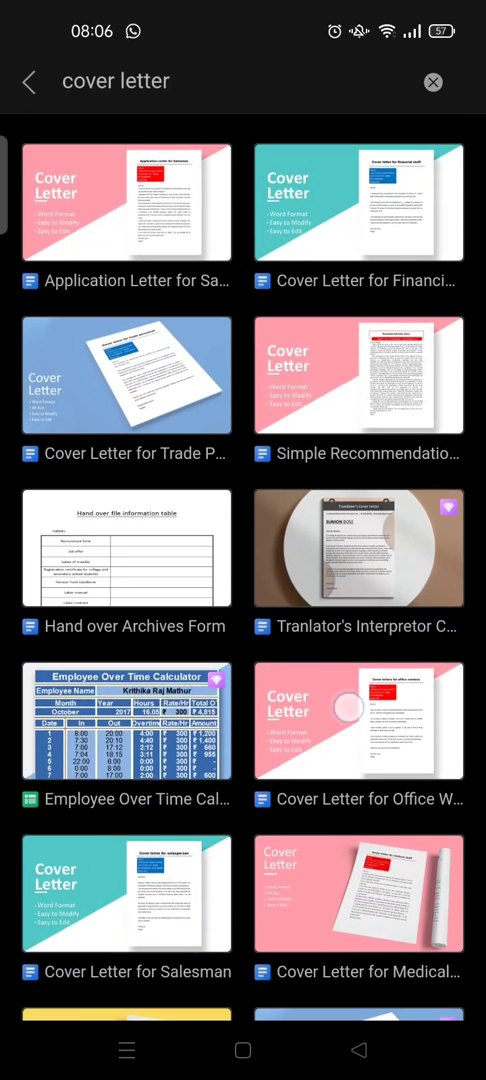
scroll("down", 3)
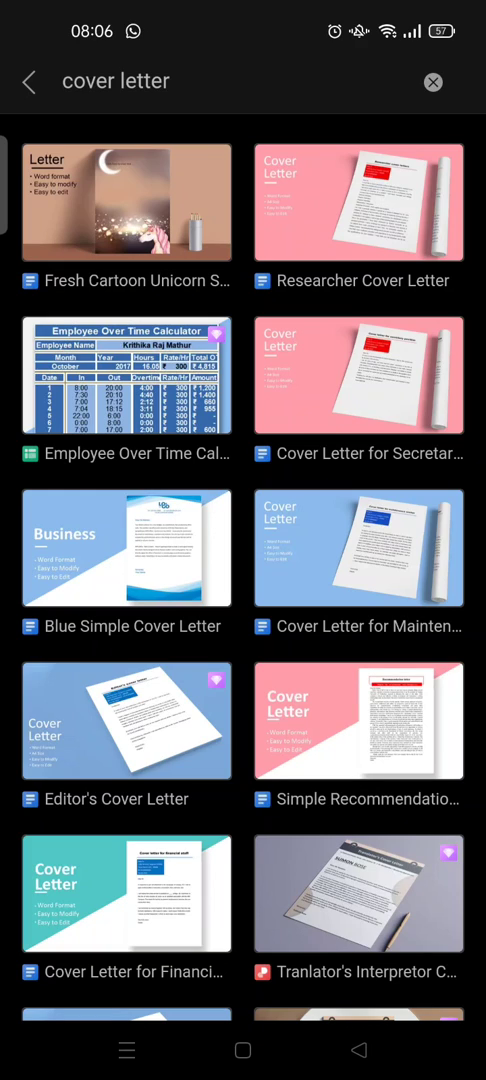
scroll("down", 3)
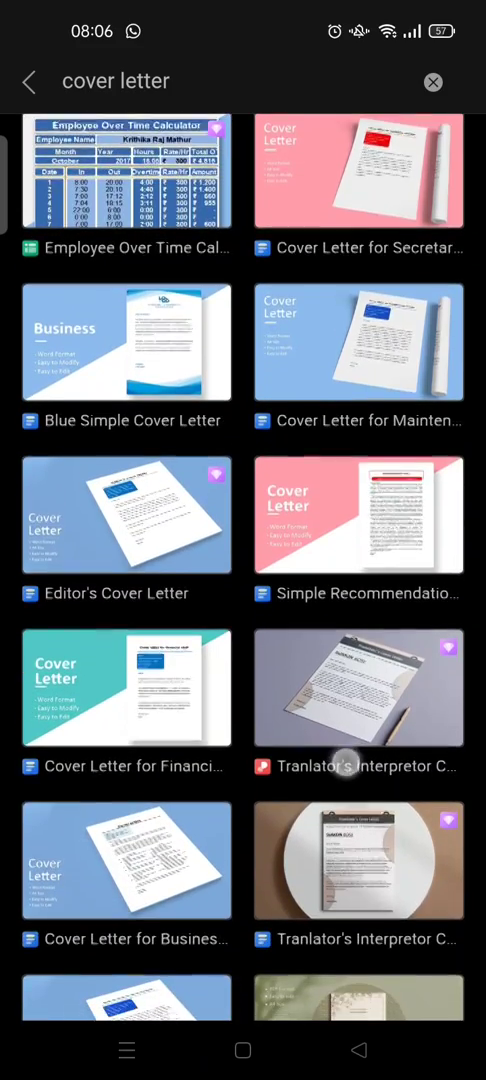
scroll("down", 3)
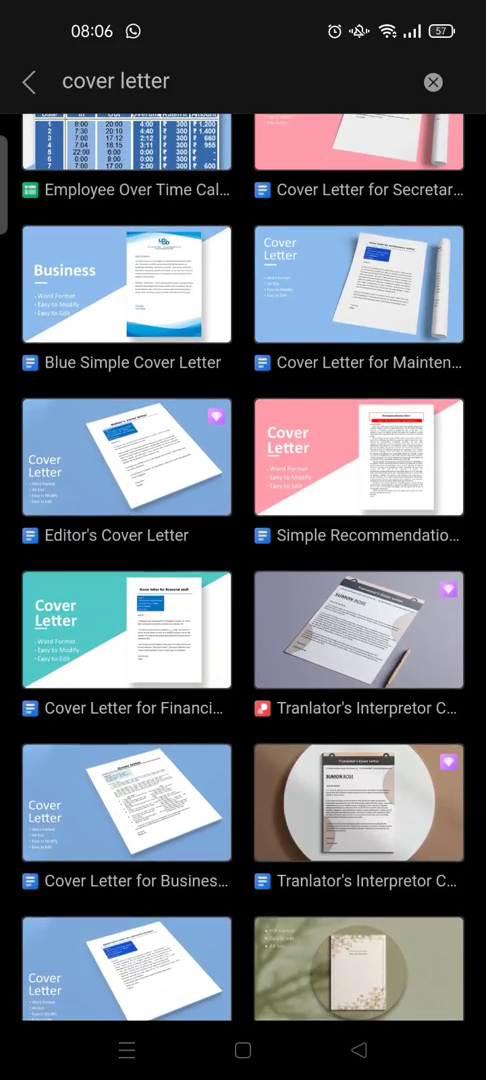
scroll("down", 3)
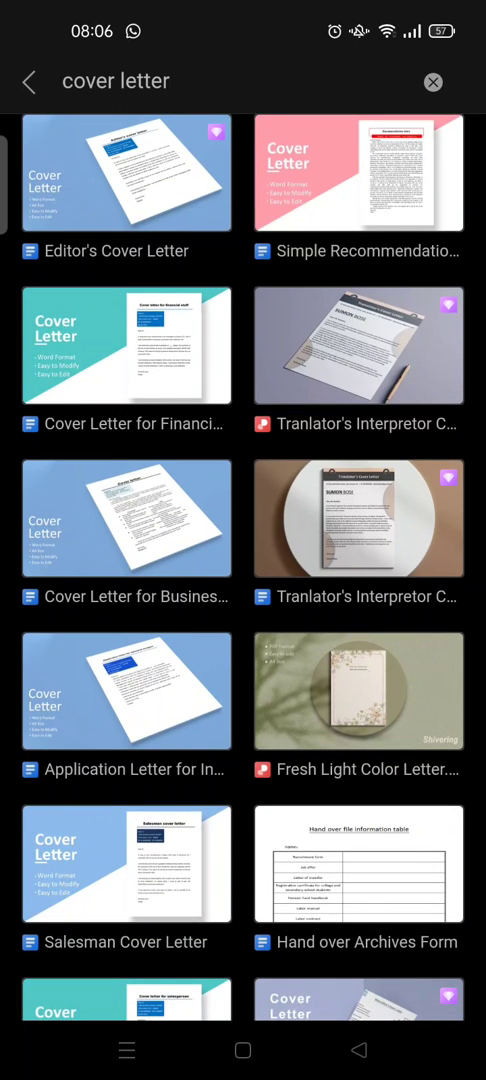
scroll("down", 3)
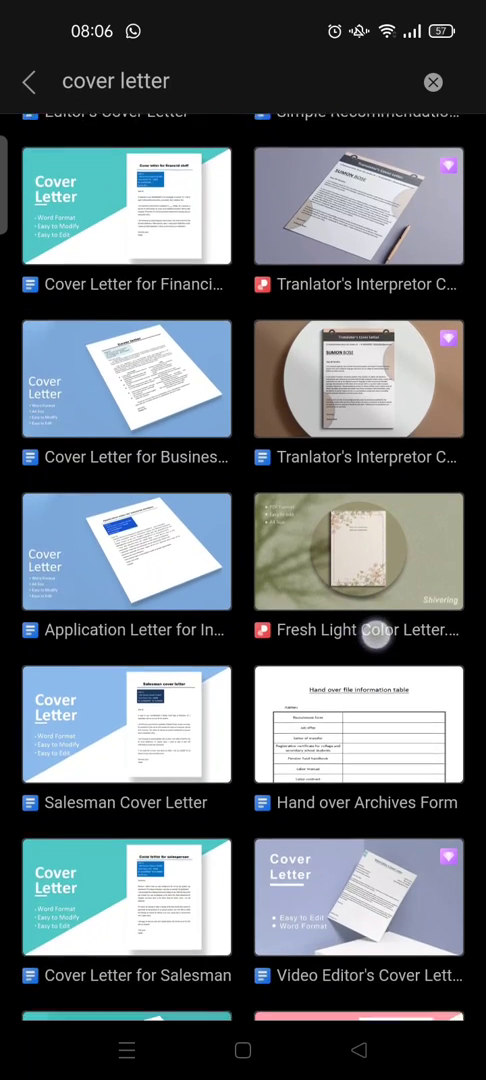
scroll("up", 3)
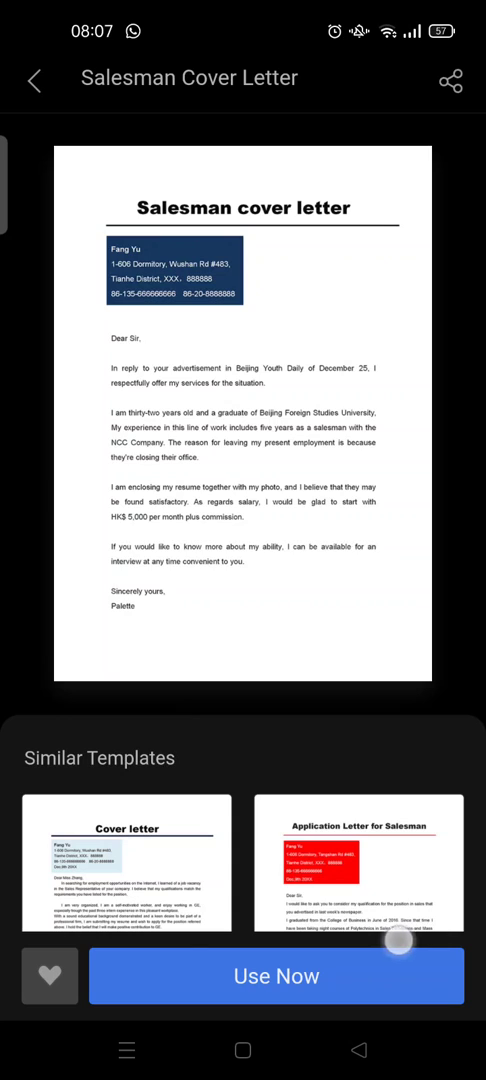
Create an editable document from the Salesman Cover Letter template with 'Use Now'.
left_click(276, 976)
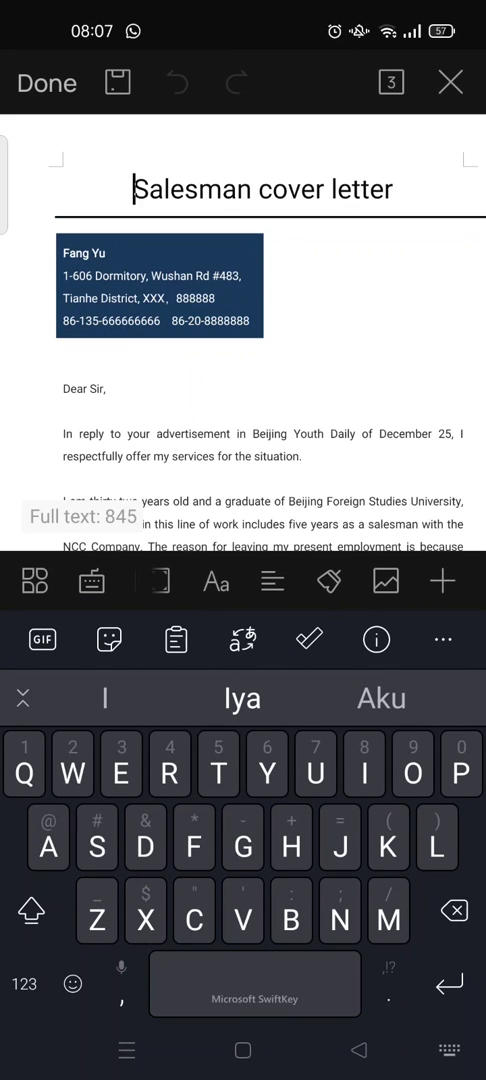
scroll("down", 3)
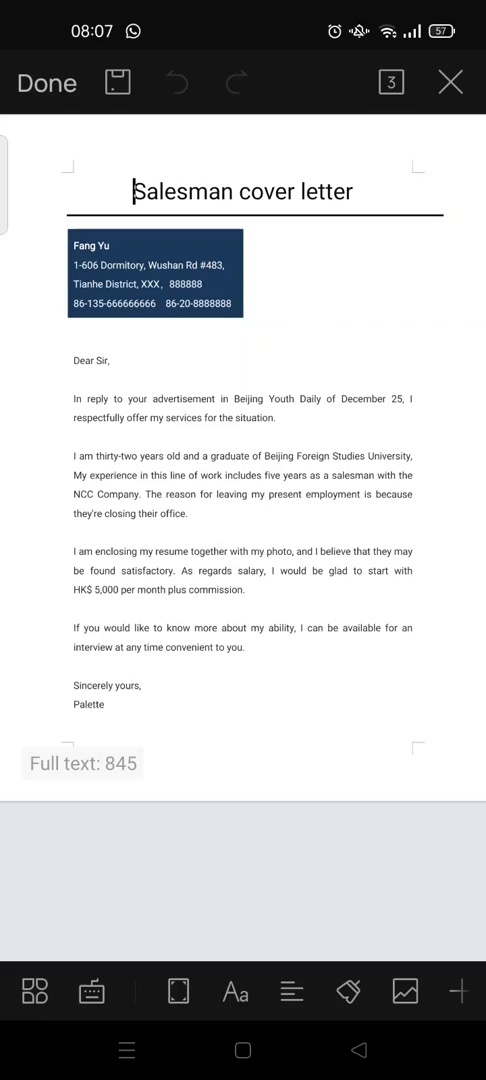
left_click(156, 274)
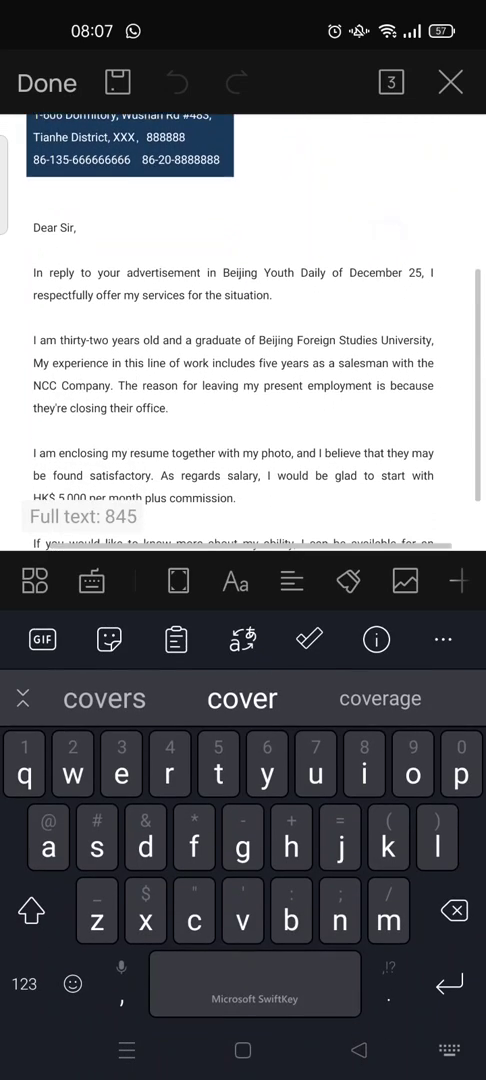
scroll("up", 3)
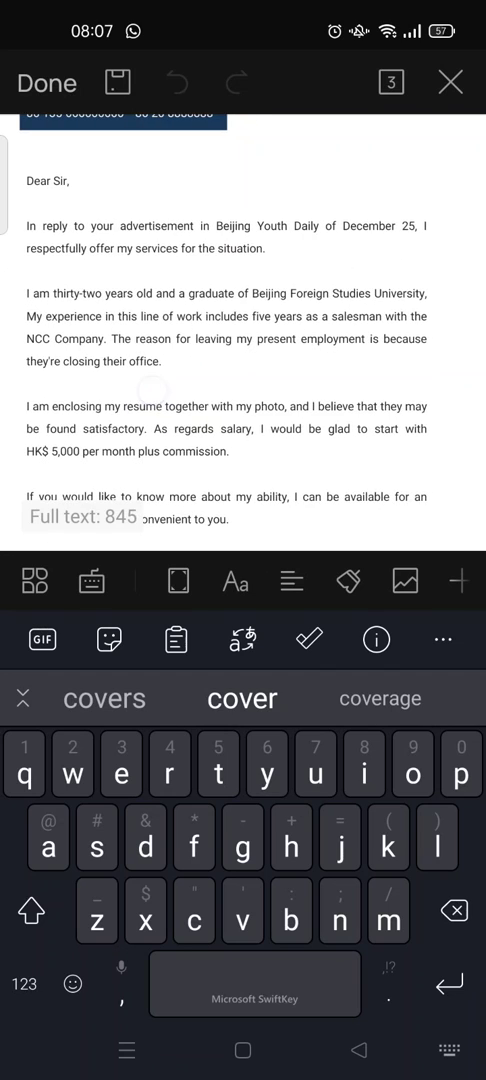
scroll("up", 3)
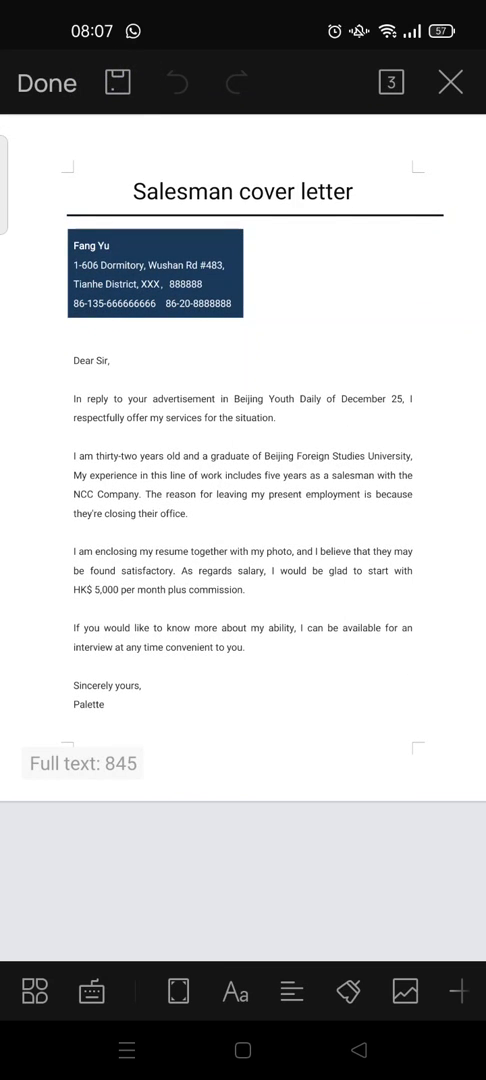
Save the letter to My Cloud under the new file name 'my cover letter'.
left_click(118, 82)
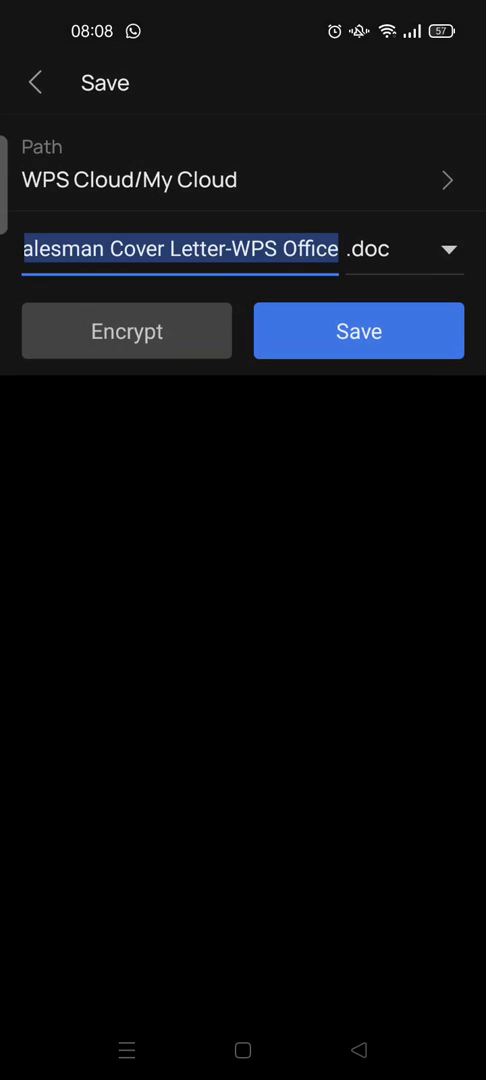
left_click(180, 250)
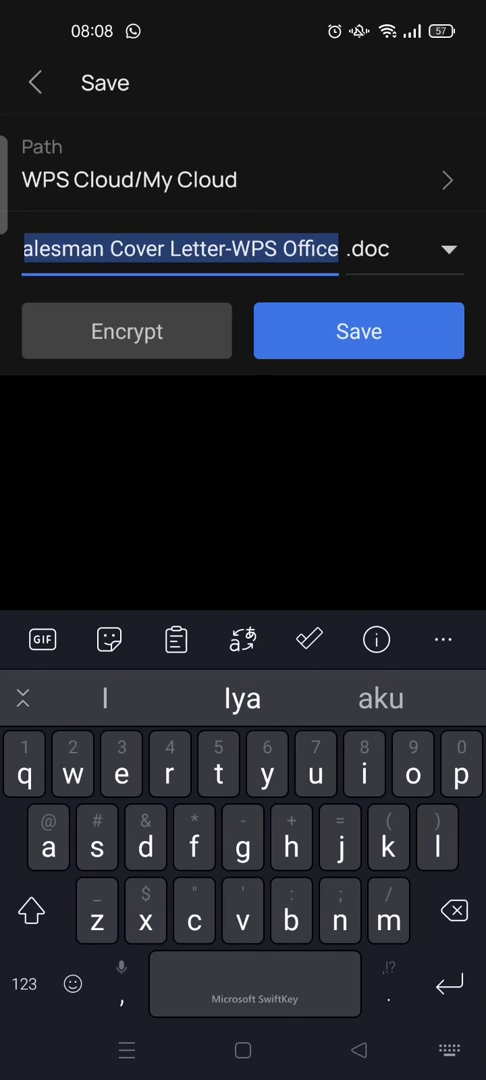
type("my cover lette")
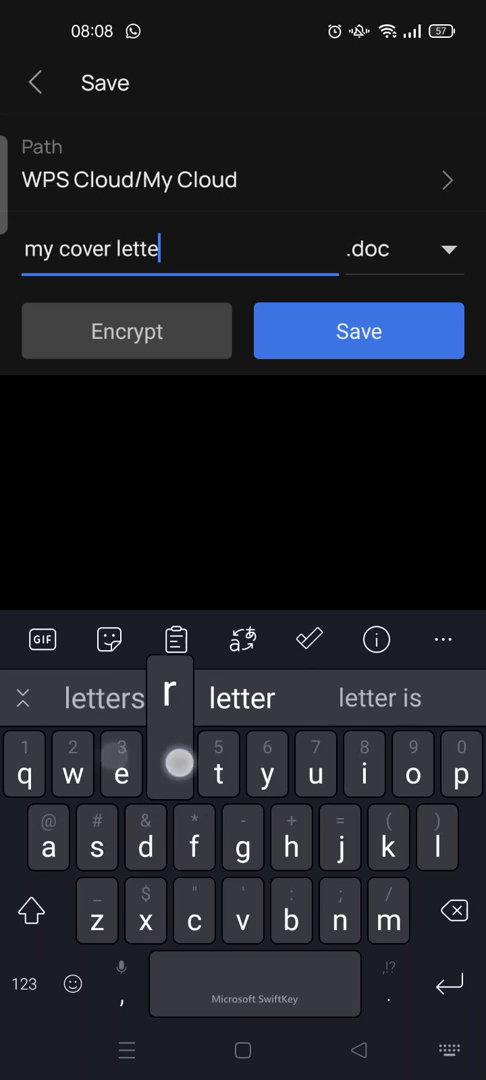
left_click(358, 332)
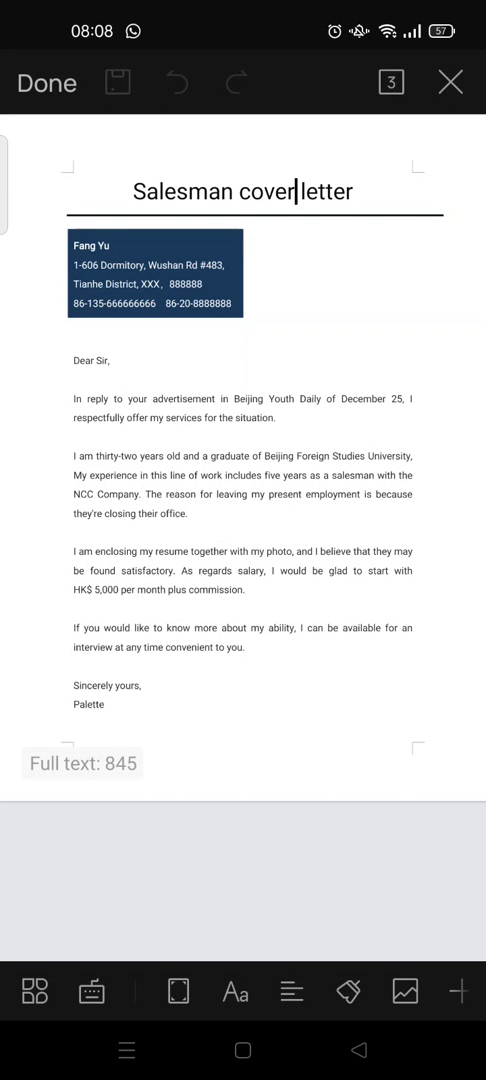
Exit the editor with Done and find 'my cover letter' in the Recent list.
left_click(116, 82)
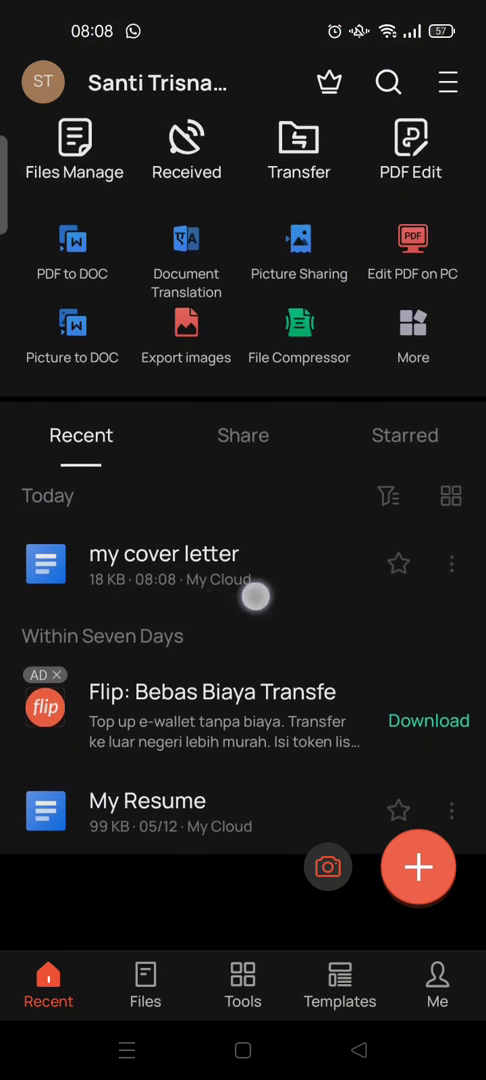
scroll("up", 3)
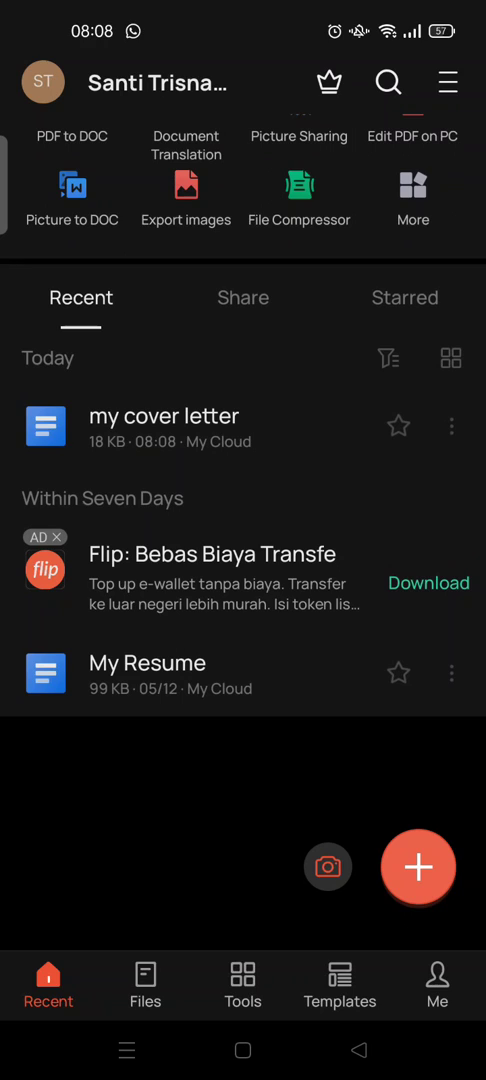